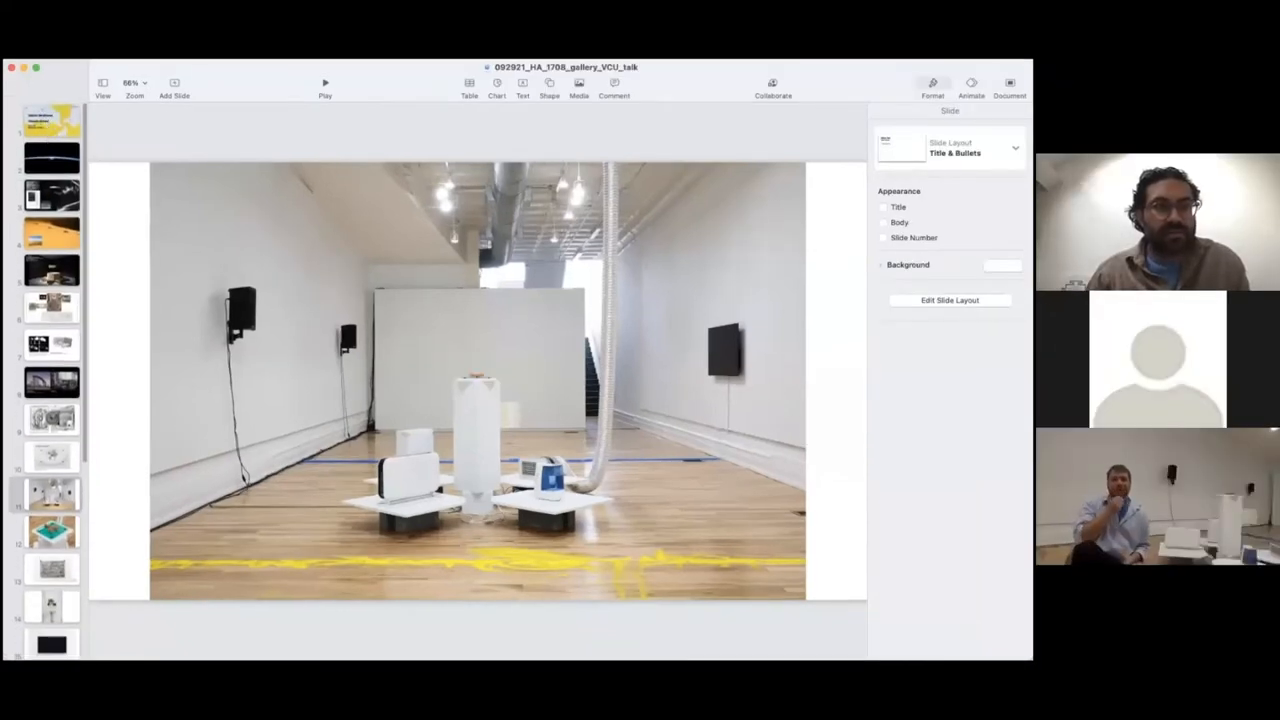
Step: Advance past the wind-map collage to the sneeze-cloud and VR office airflow slide
left_click(324, 82)
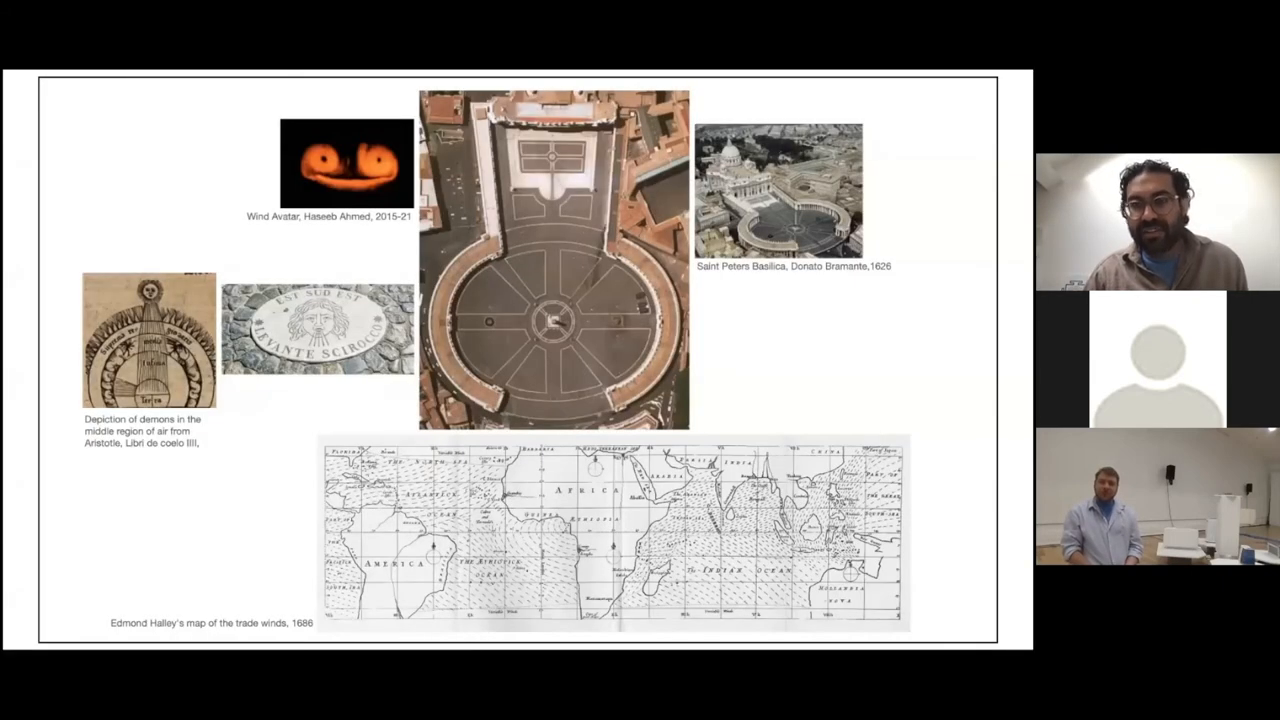
key("right")
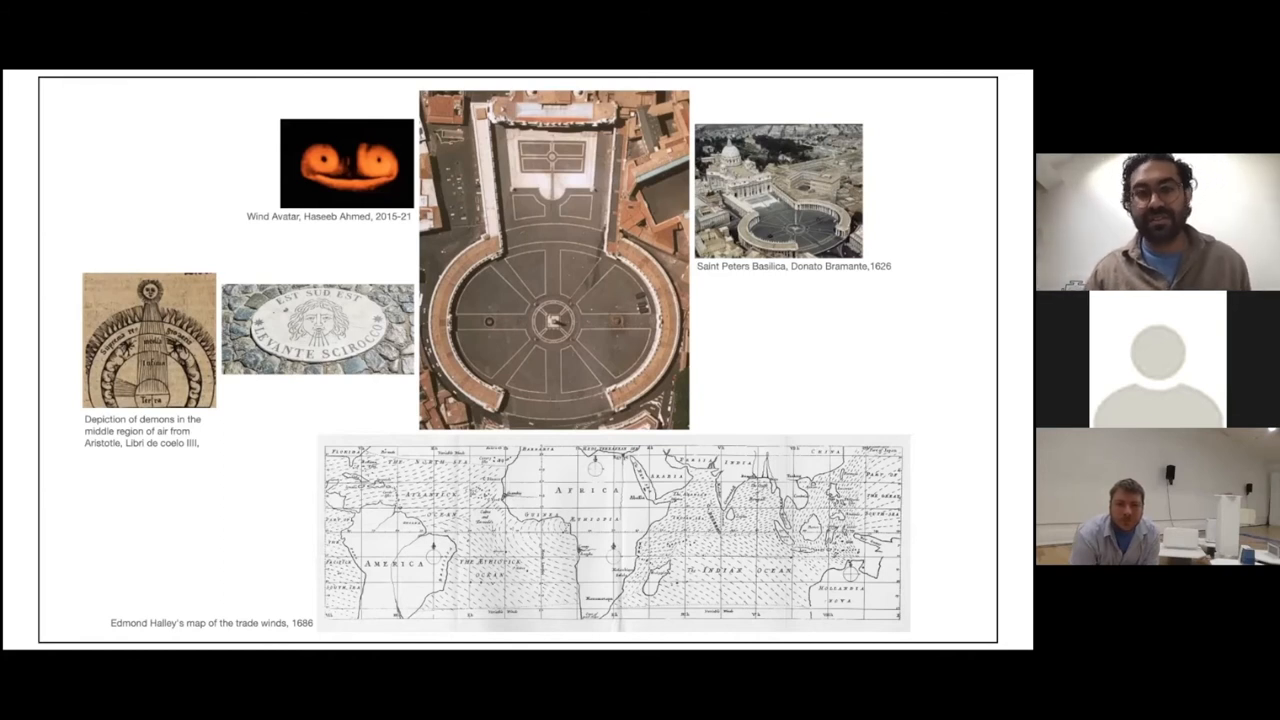
key("right")
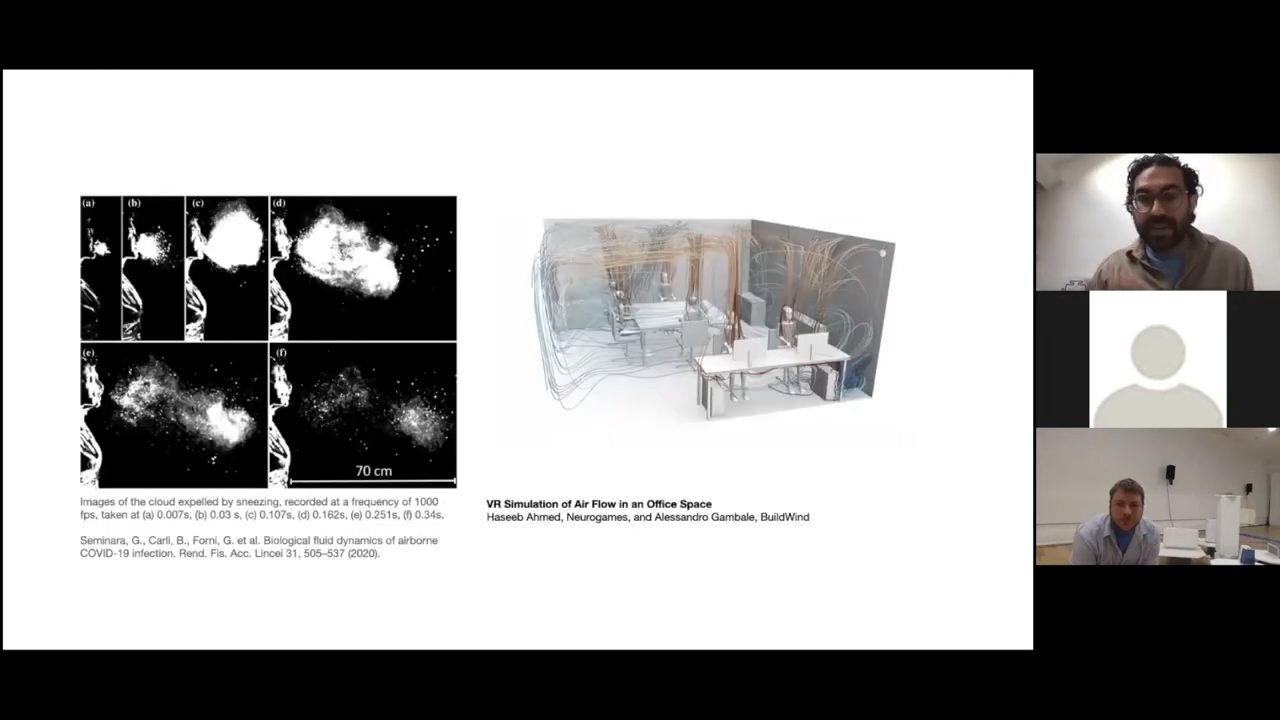